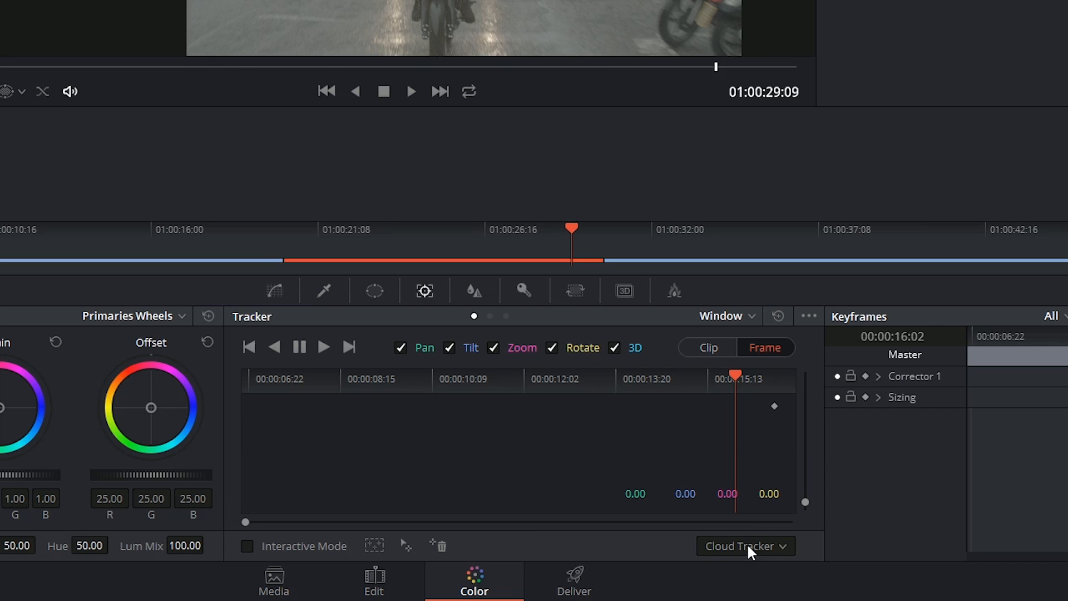
Change the Tracker palette mode from Cloud Tracker to Point Tracker
{"action": "left_click", "coordinate": [744, 546]}
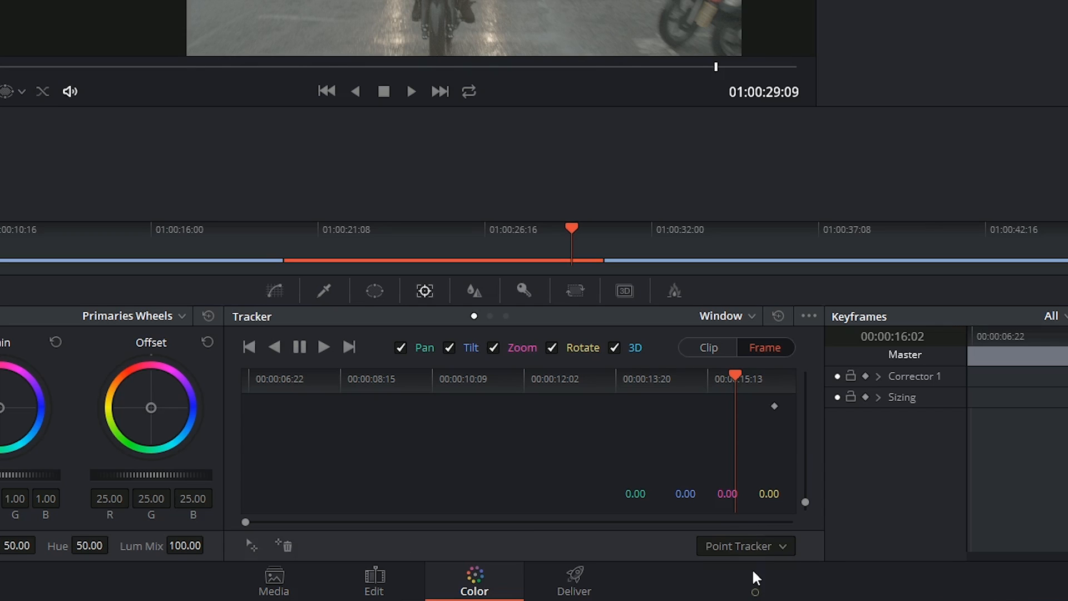
{"action": "mouse_move", "coordinate": [755, 537]}
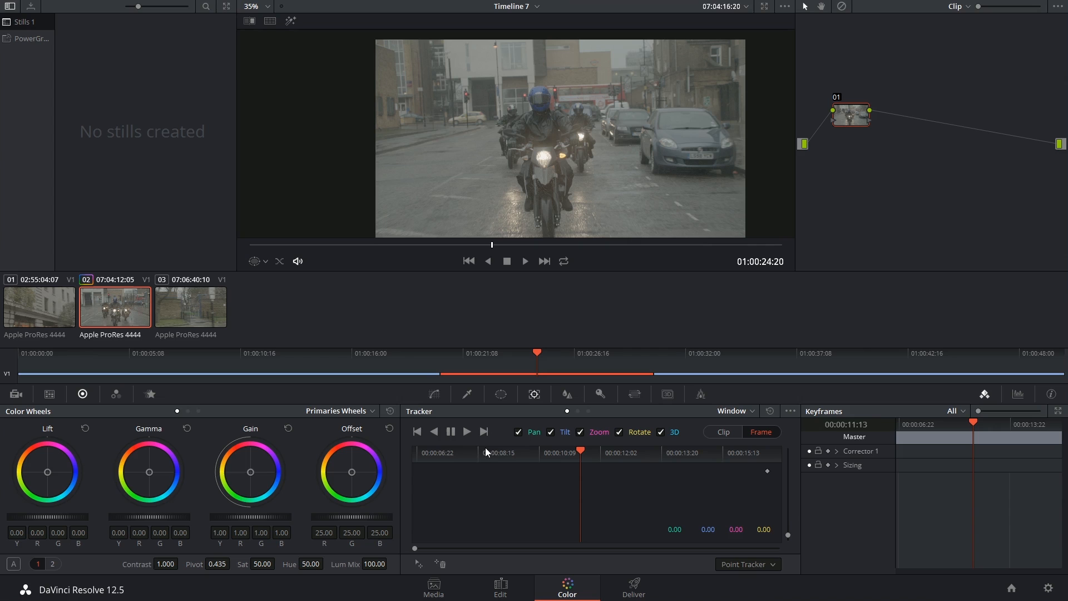
{"action": "mouse_move", "coordinate": [608, 512]}
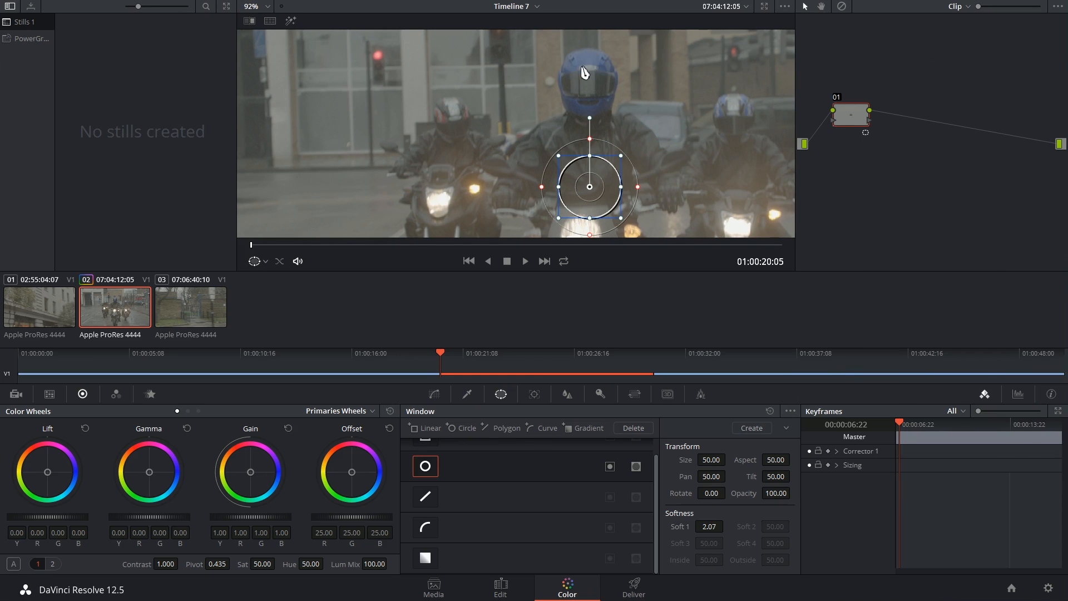
Shrink the circle window into a small flat oval and move it onto the lead helmet's top
{"action": "left_click_drag", "start_coordinate": [589, 187], "coordinate": [603, 150]}
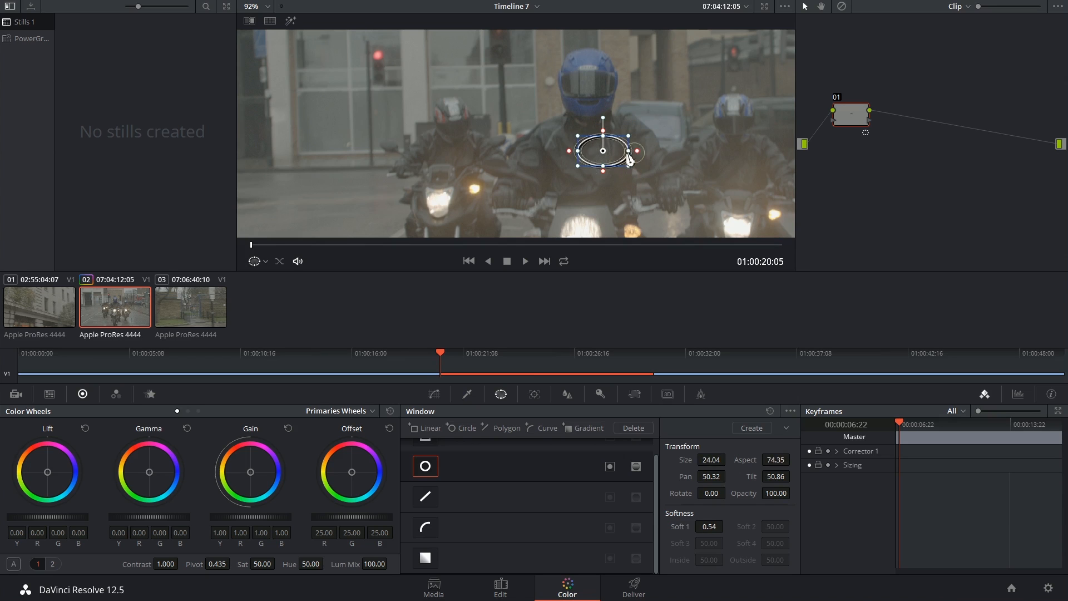
{"action": "left_click_drag", "start_coordinate": [602, 150], "coordinate": [589, 67]}
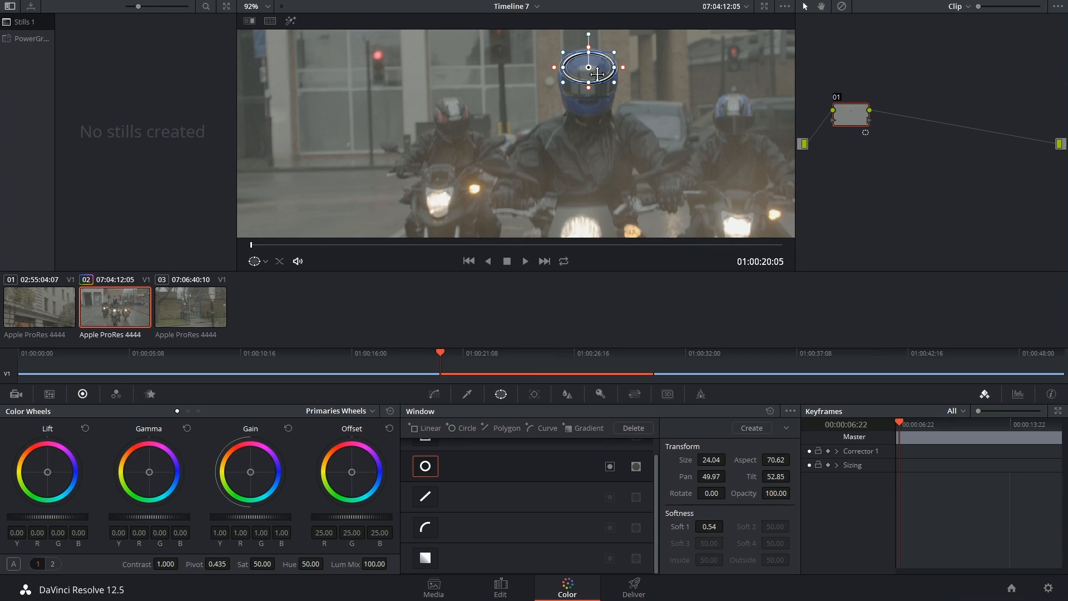
{"action": "mouse_move", "coordinate": [639, 105]}
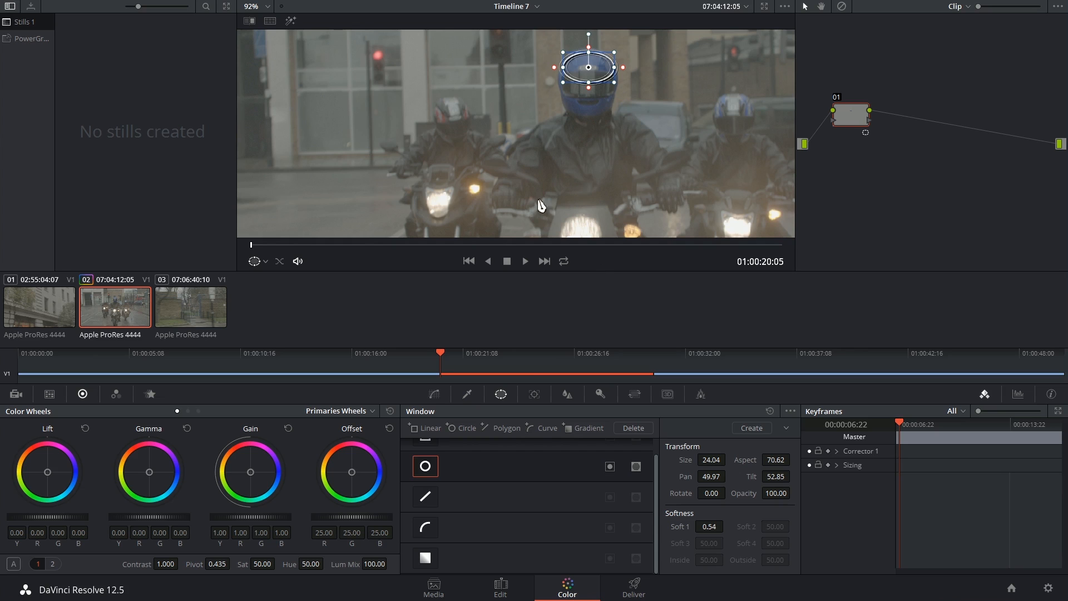
Add a tracker point for the oval window and place it on the lead rider's helmet
{"action": "left_click", "coordinate": [546, 394]}
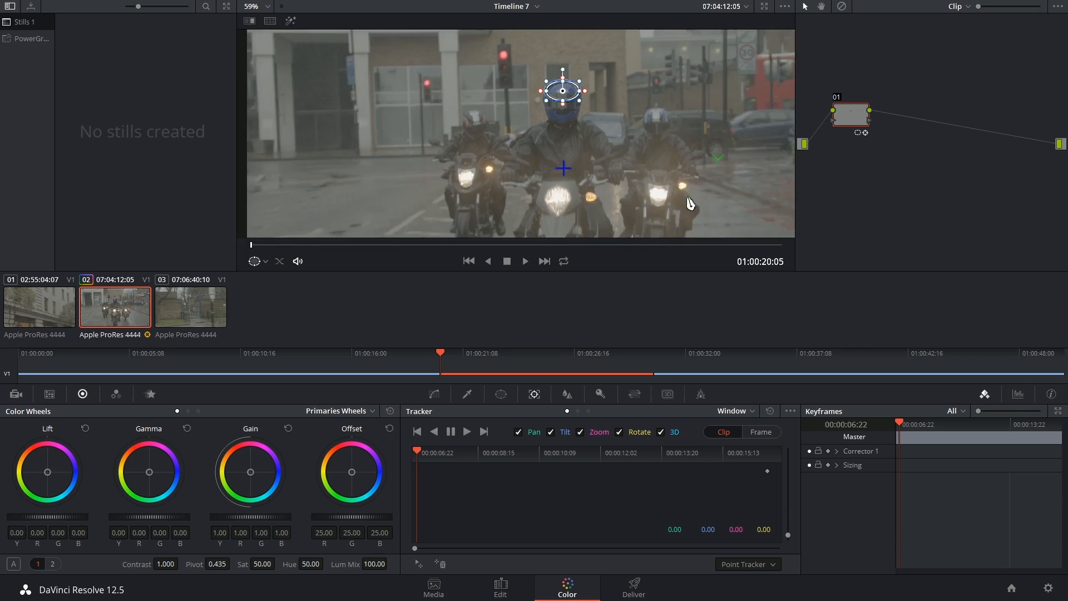
{"action": "left_click", "coordinate": [254, 7]}
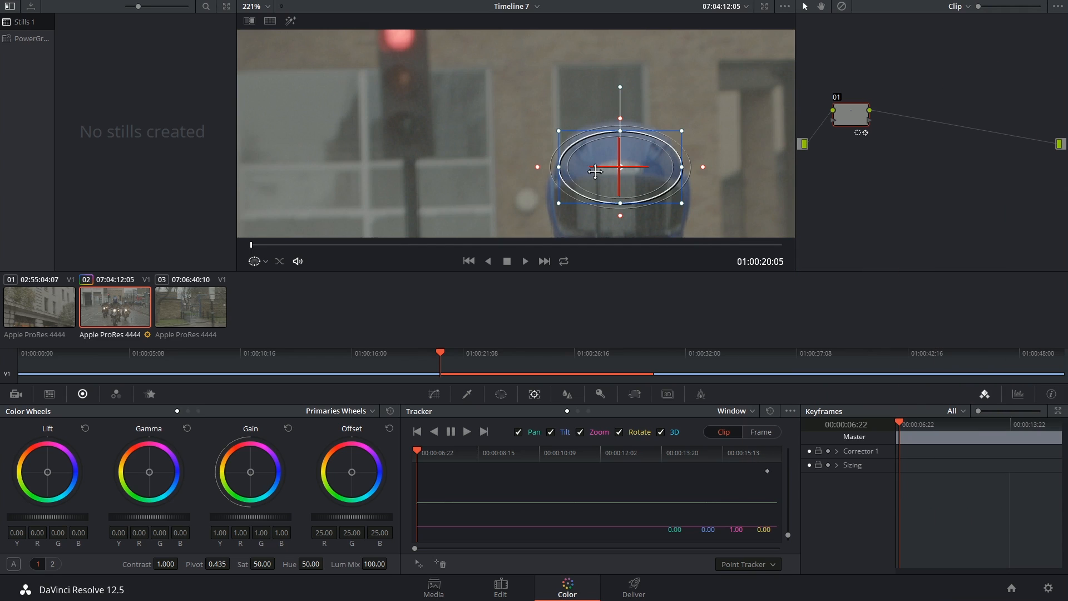
{"action": "mouse_move", "coordinate": [629, 166]}
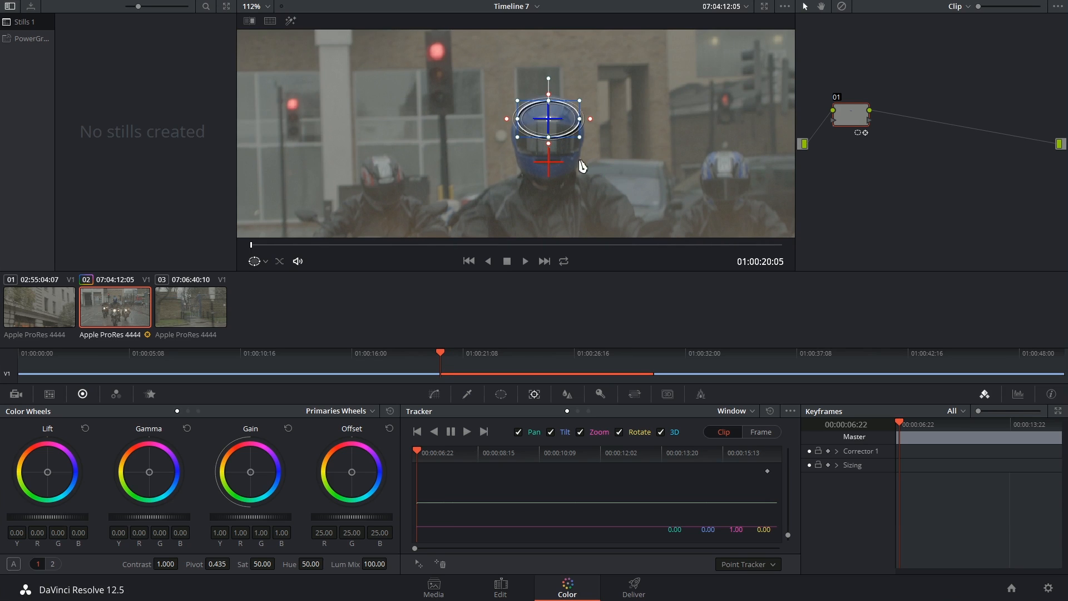
{"action": "mouse_move", "coordinate": [574, 172]}
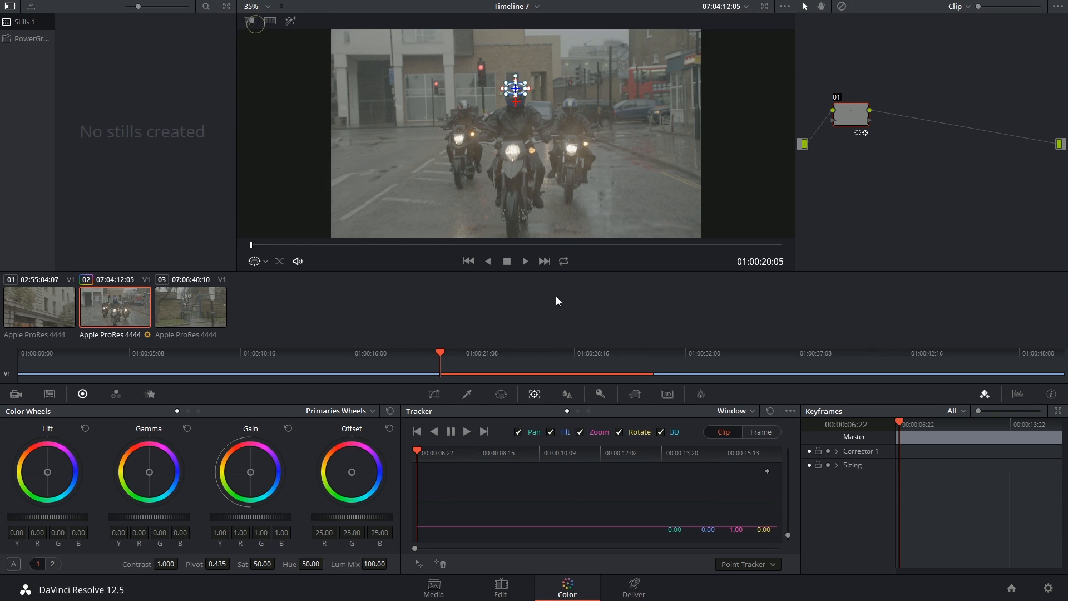
{"action": "mouse_move", "coordinate": [601, 482]}
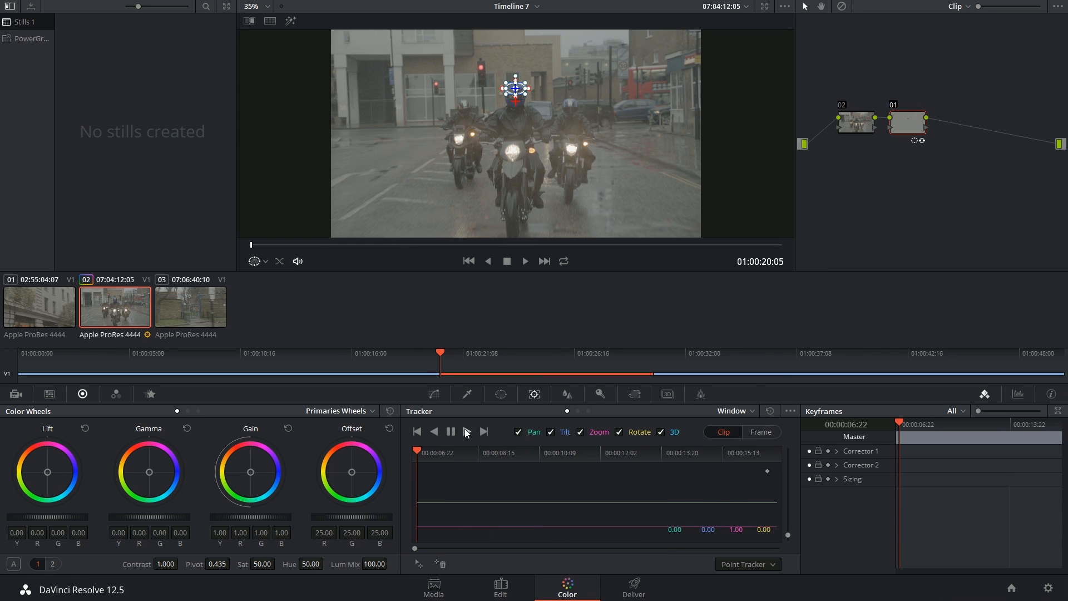
Run Track Forward so the oval window follows the helmet to the clip's end
{"action": "left_click", "coordinate": [484, 432]}
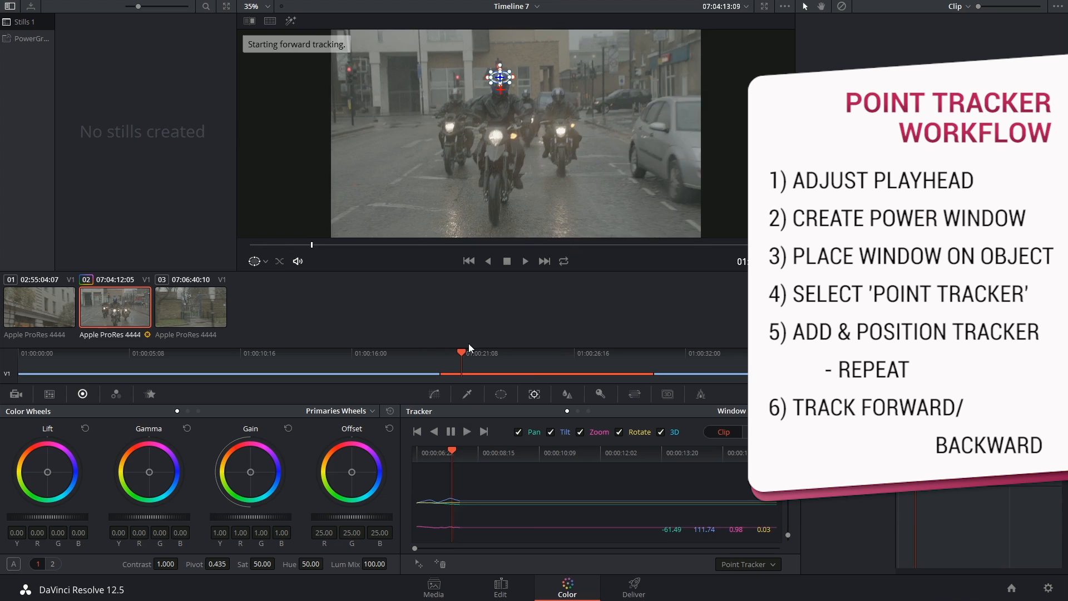
{"action": "left_click", "coordinate": [467, 432]}
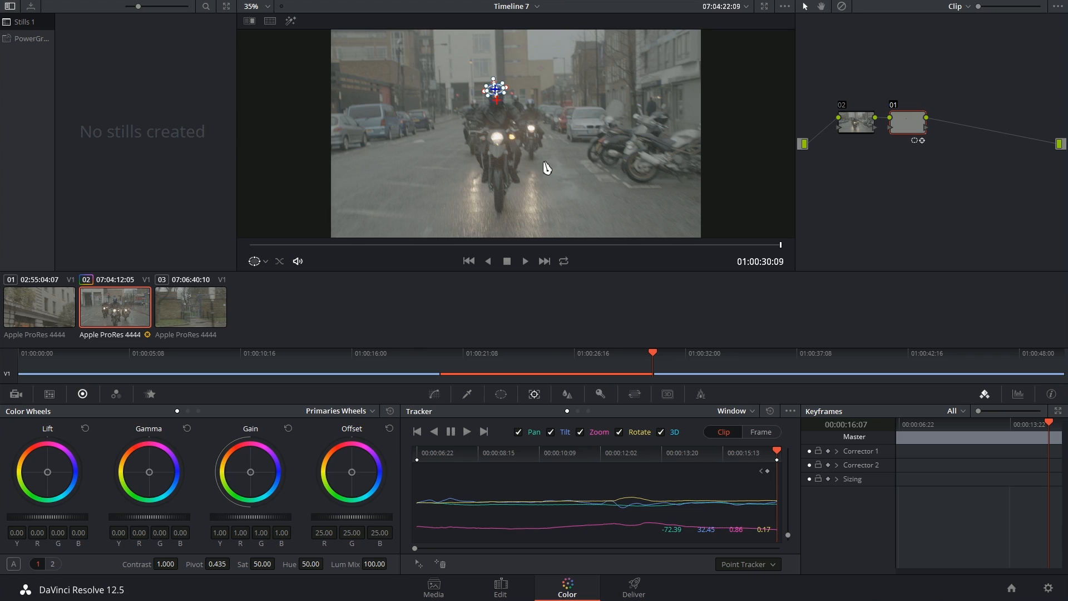
{"action": "mouse_move", "coordinate": [543, 163]}
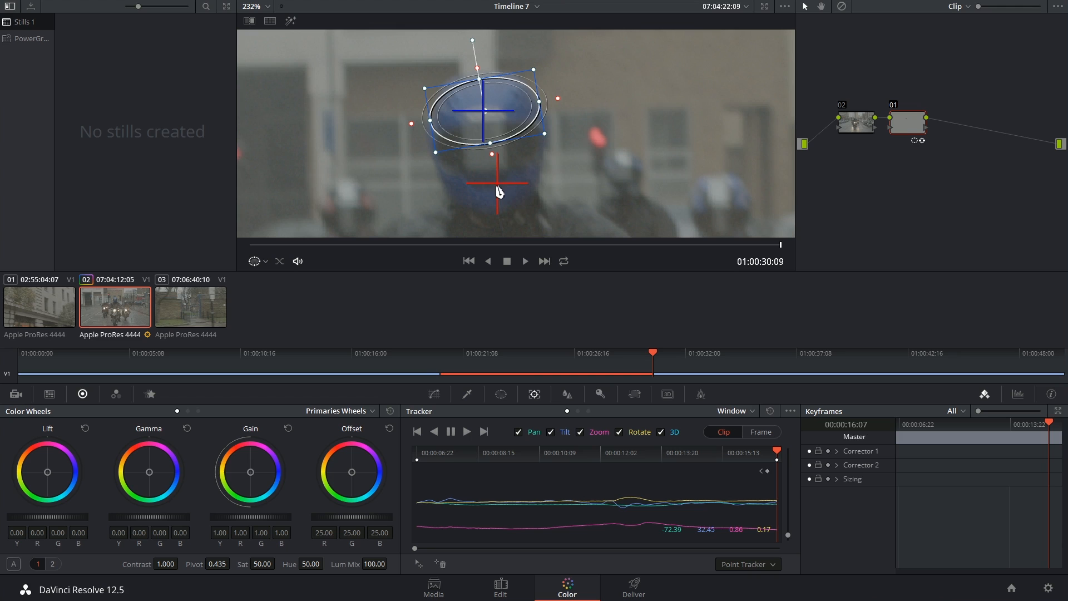
{"action": "mouse_move", "coordinate": [484, 208]}
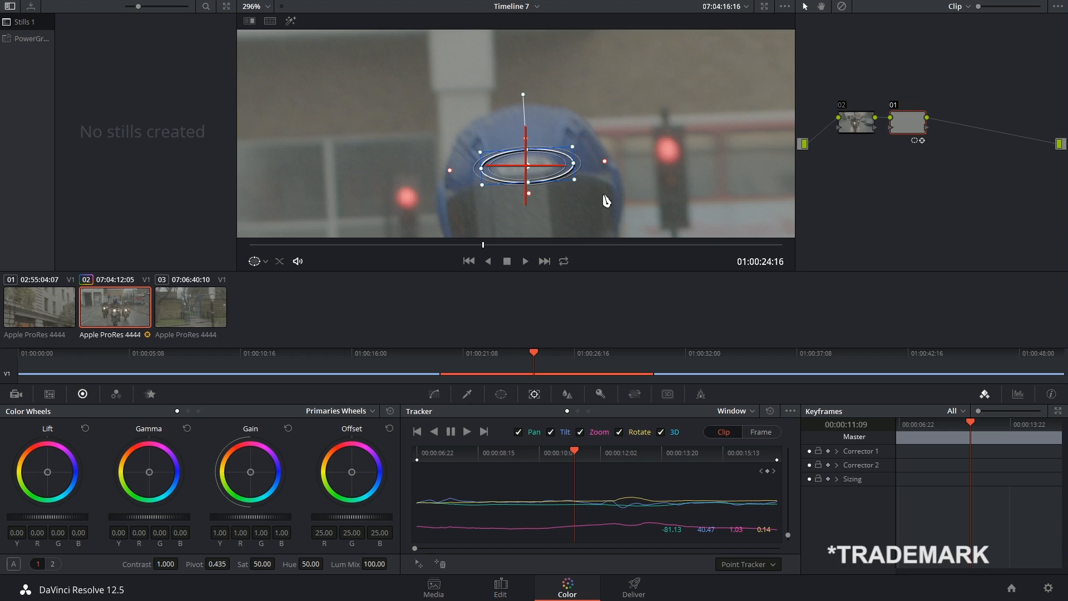
Show the circle window's Size, Aspect and Rotate transform settings in the Window palette
{"action": "left_click", "coordinate": [906, 123]}
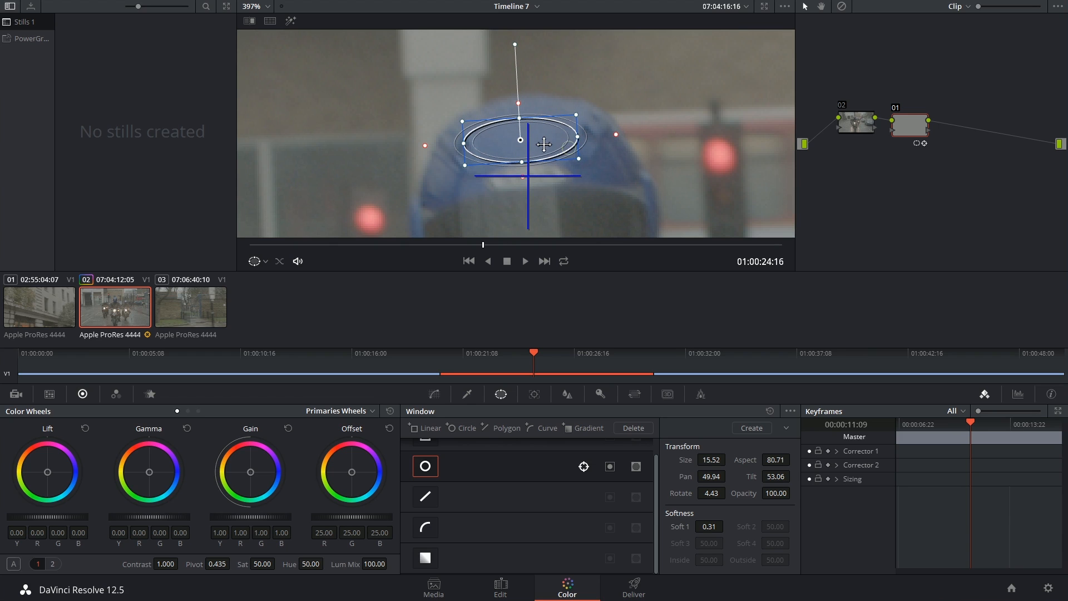
Switch Input Sizing to Node Sizing and set the node's Tilt to -13
{"action": "left_click", "coordinate": [634, 394]}
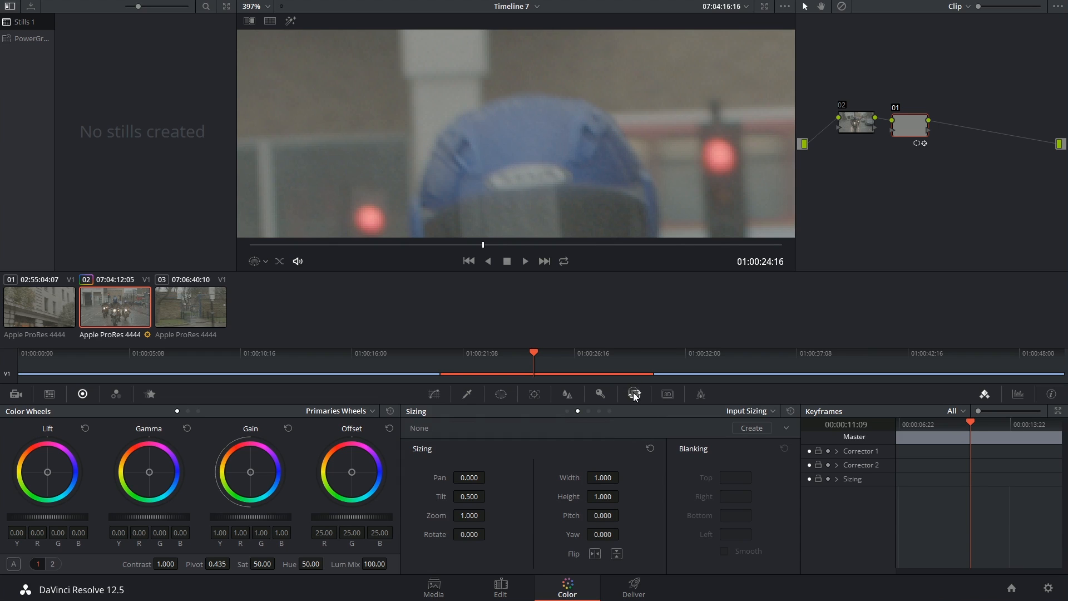
{"action": "left_click", "coordinate": [749, 411]}
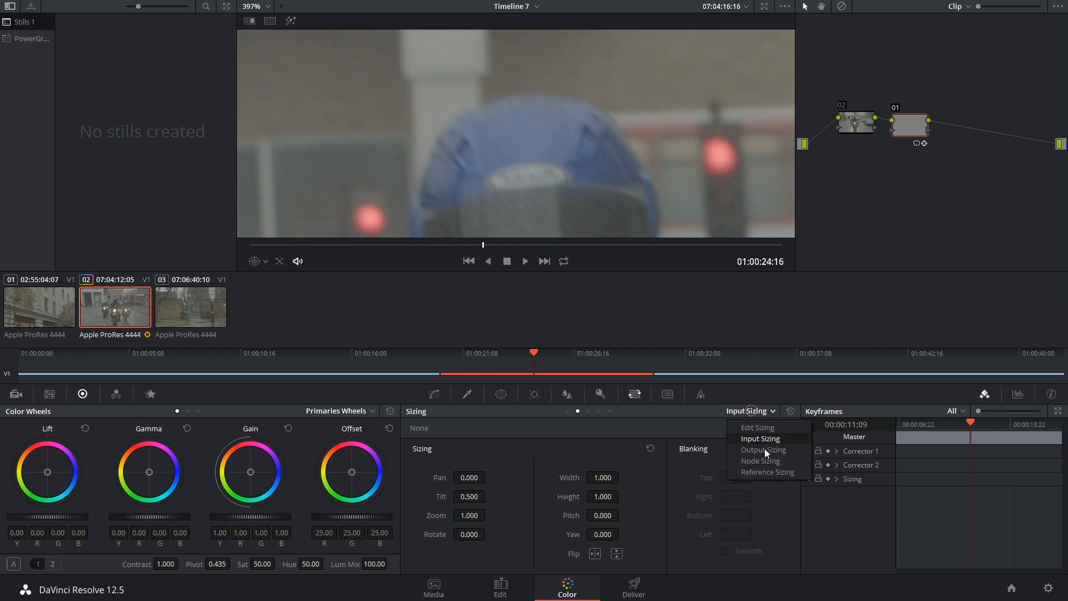
{"action": "left_click", "coordinate": [759, 461]}
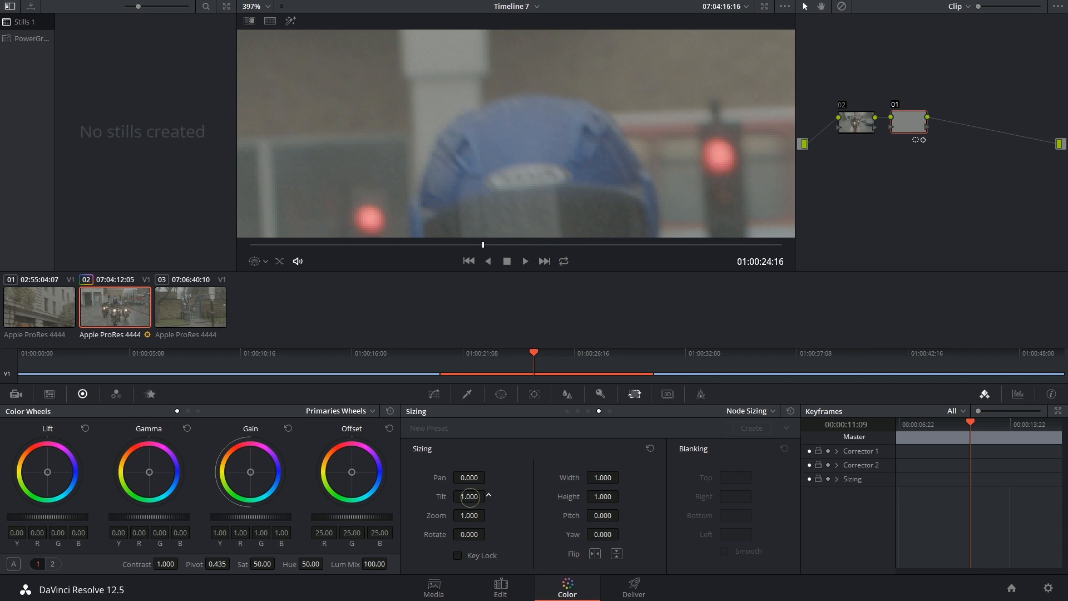
{"action": "left_click_drag", "start_coordinate": [469, 496], "coordinate": [469, 505]}
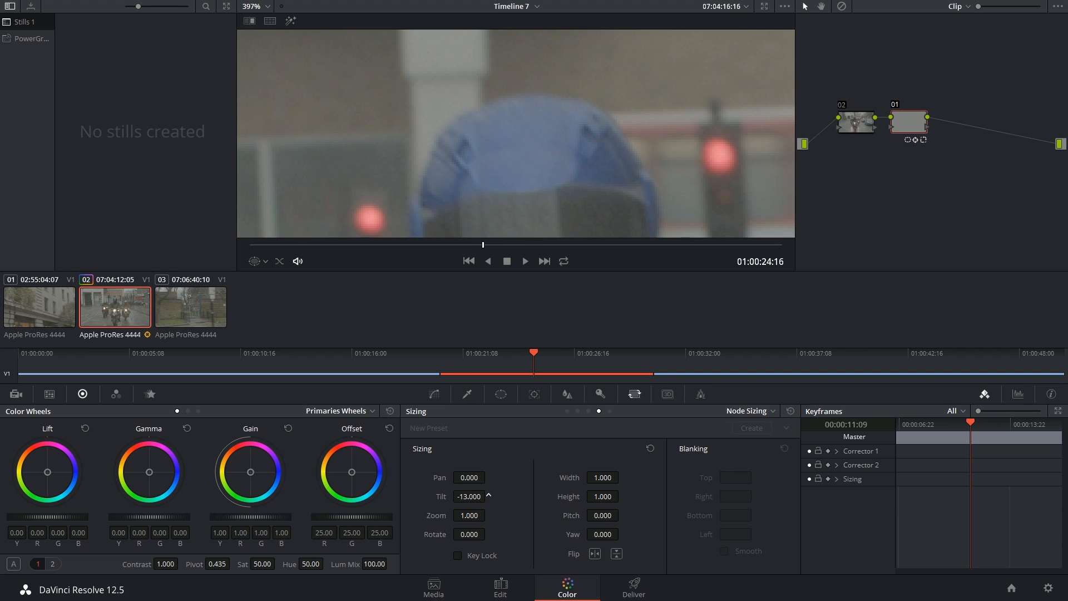
{"action": "left_click", "coordinate": [501, 394]}
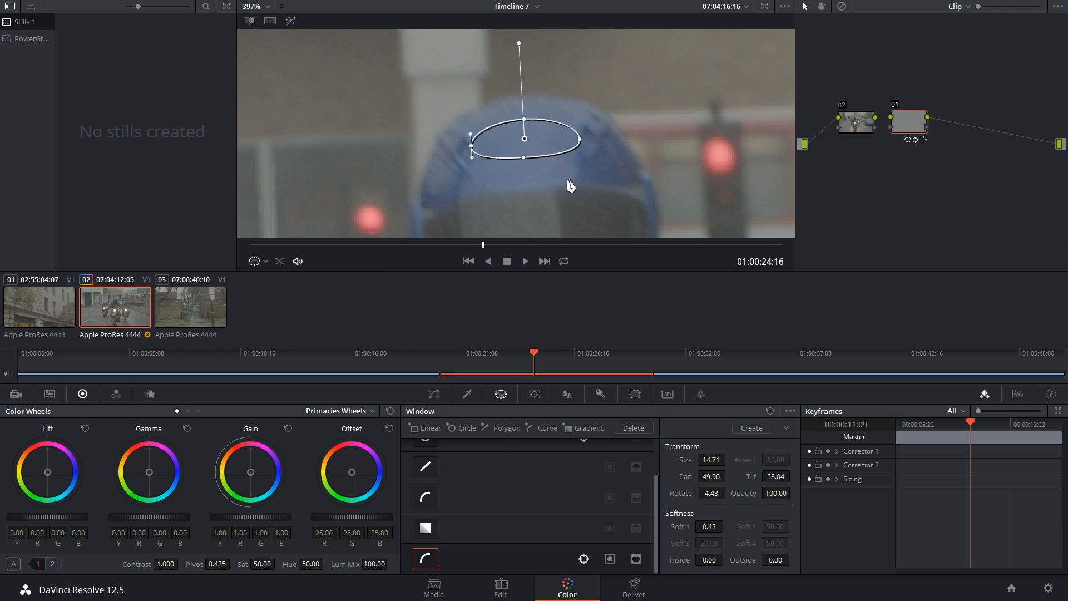
Set the viewer zoom to Fit so the whole riders shot is visible
{"action": "left_click", "coordinate": [266, 7]}
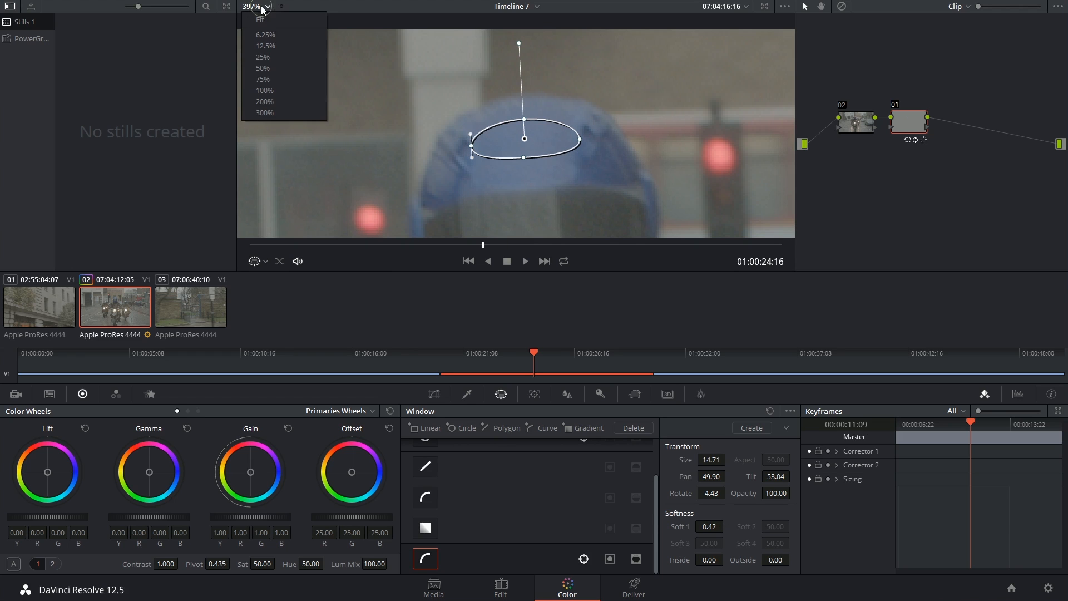
{"action": "left_click", "coordinate": [259, 19]}
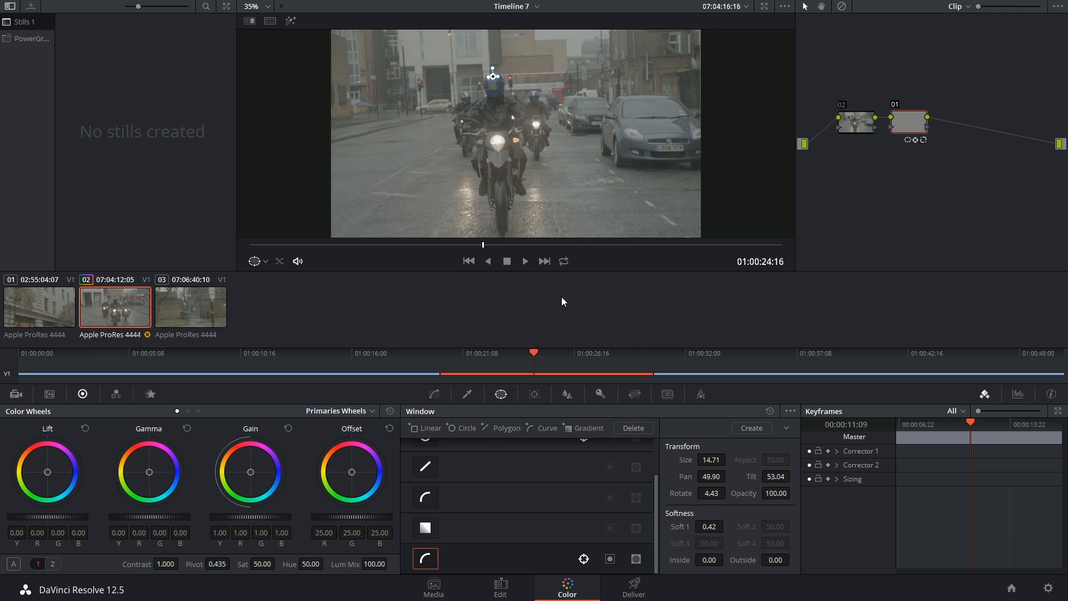